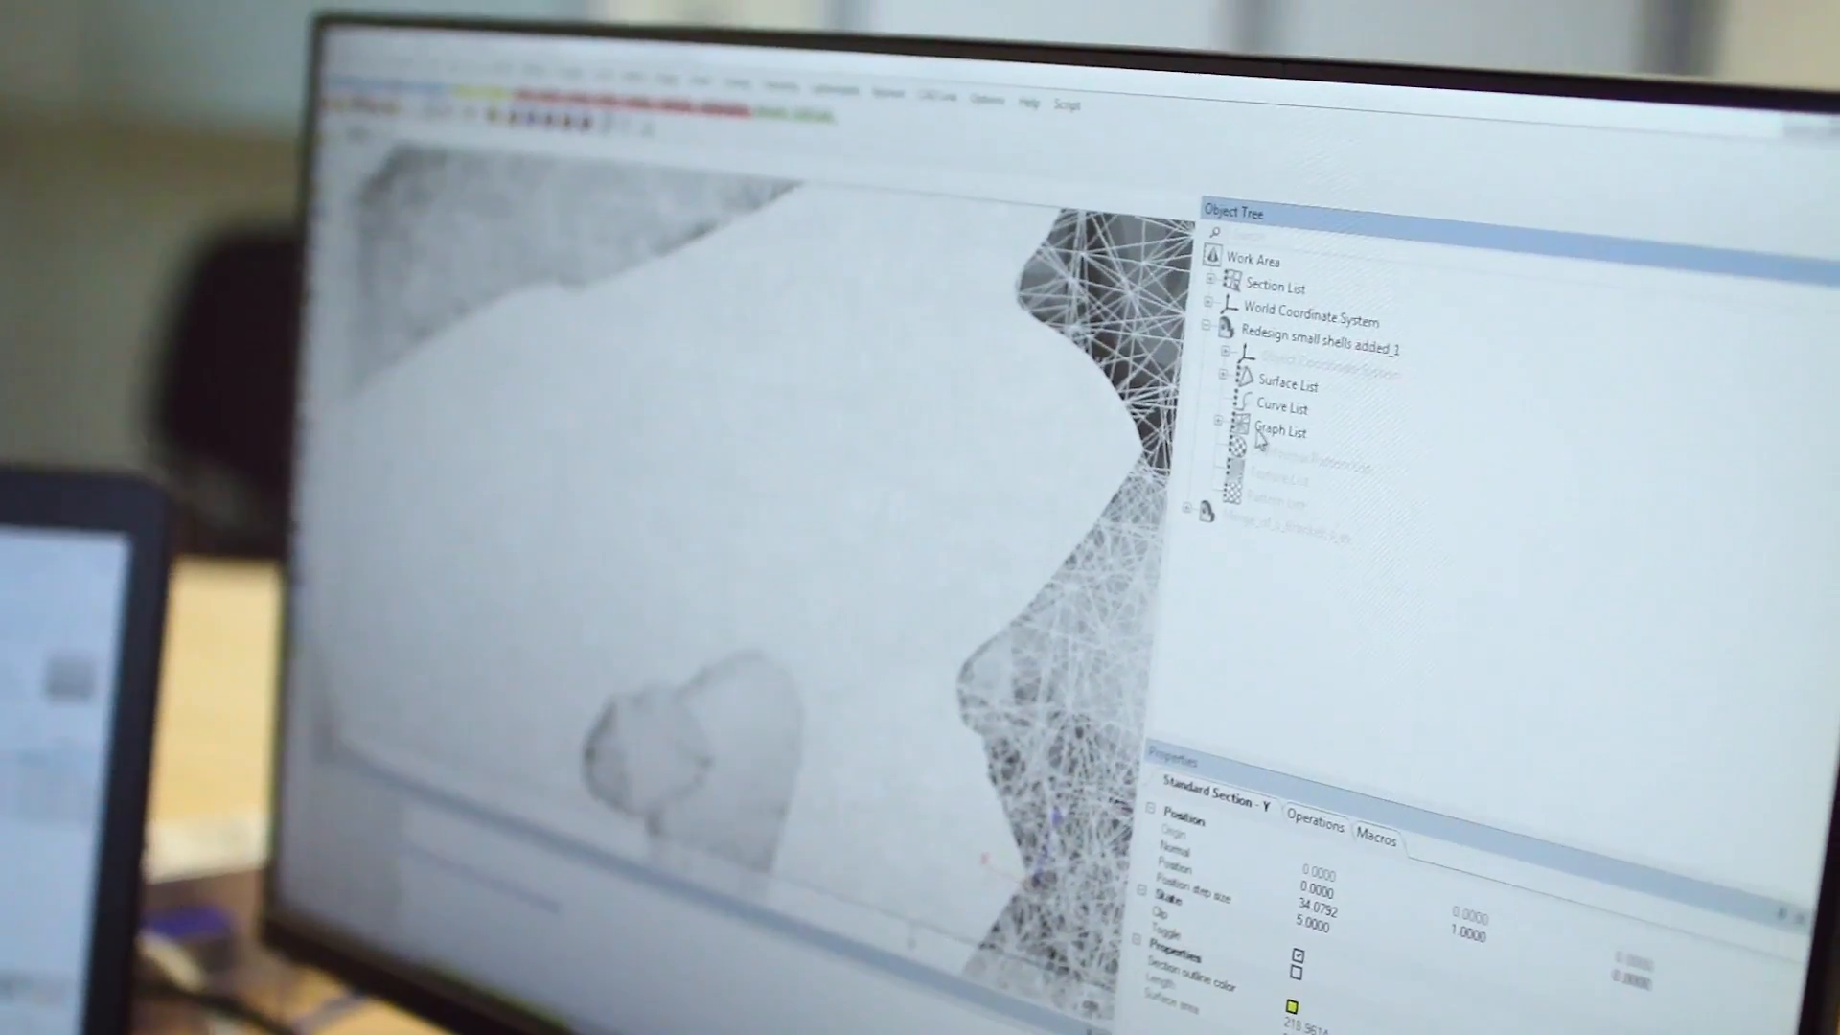
Step: Select the redesign model's graph entry under Graph List to highlight its mesh green
click(1190, 464)
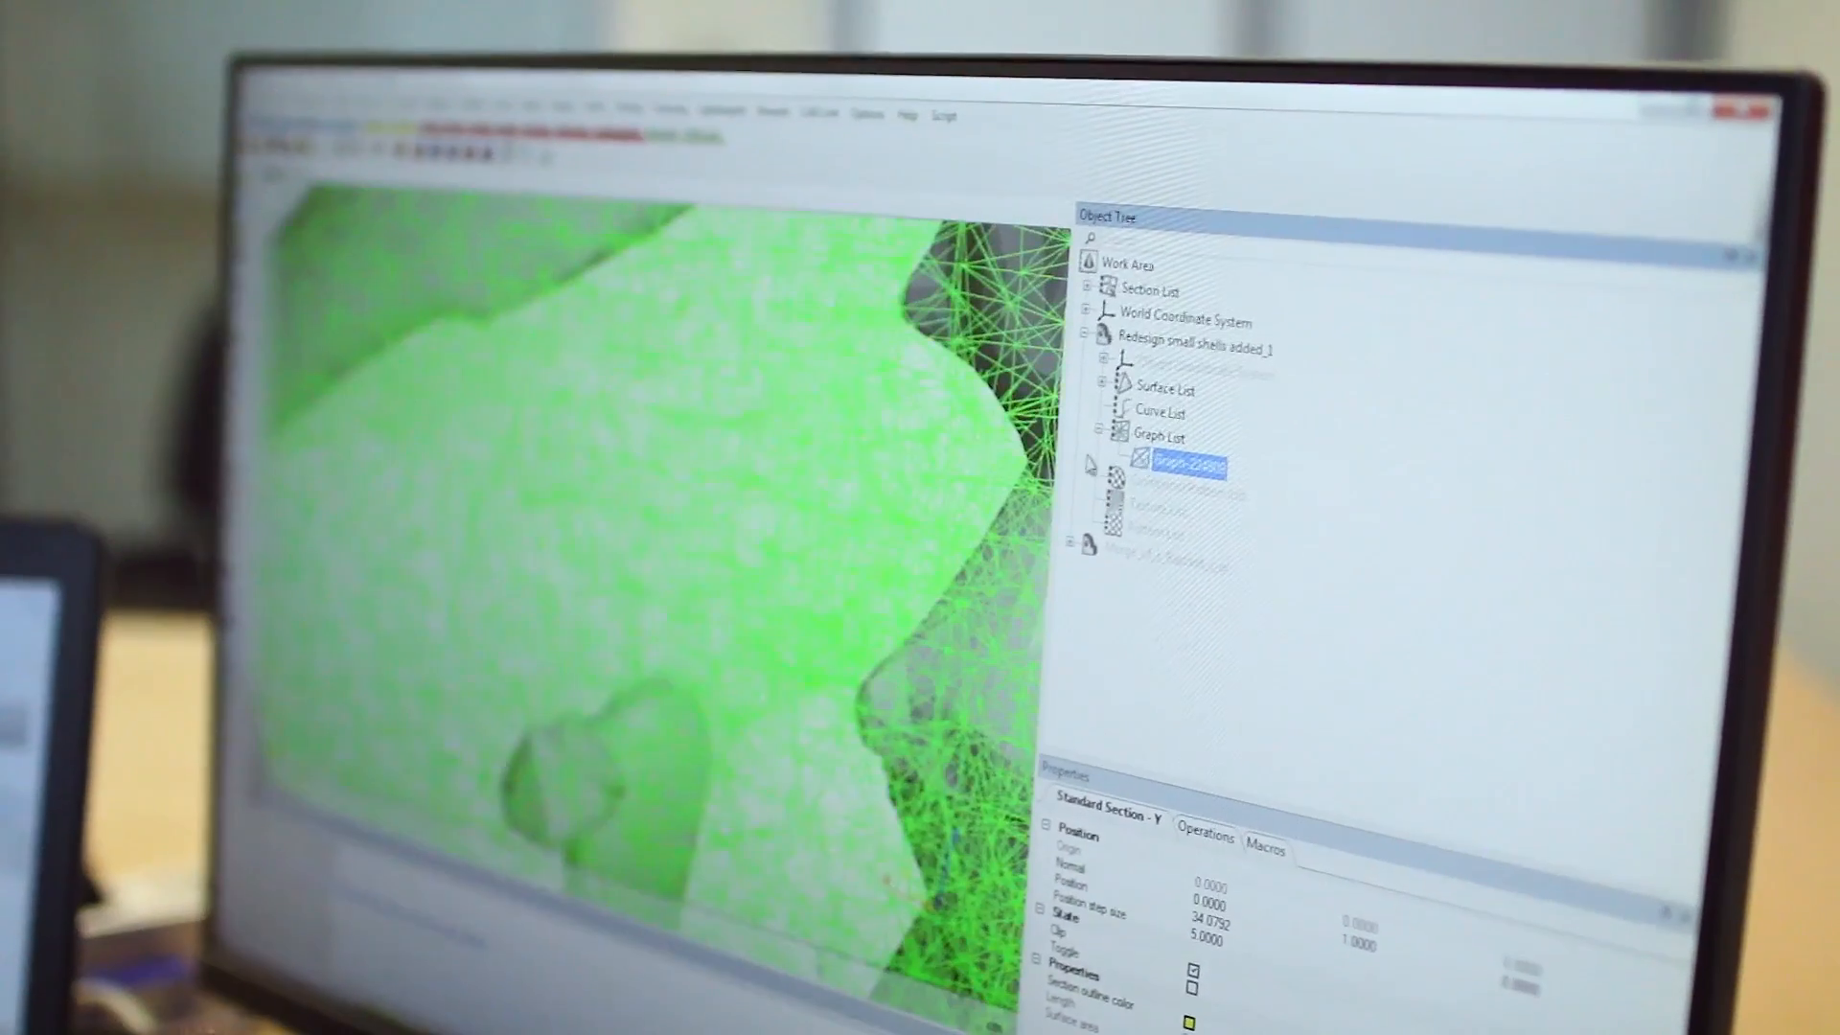